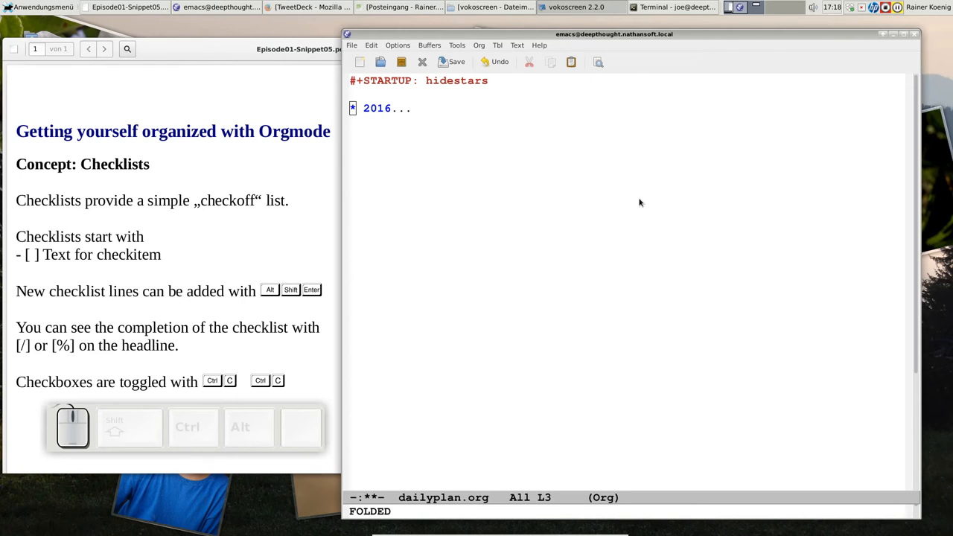
{"action": "mouse_move", "coordinate": [346, 191]}
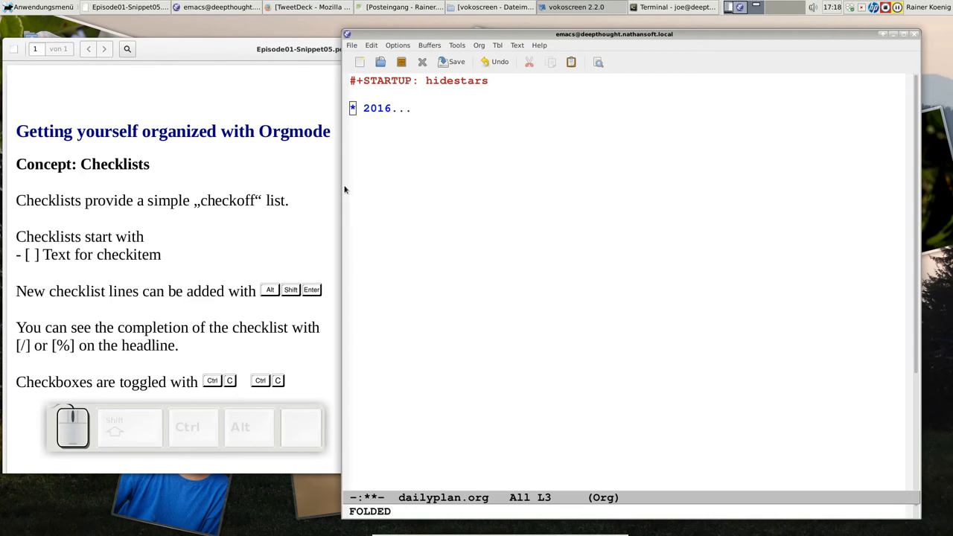
{"action": "mouse_move", "coordinate": [375, 114]}
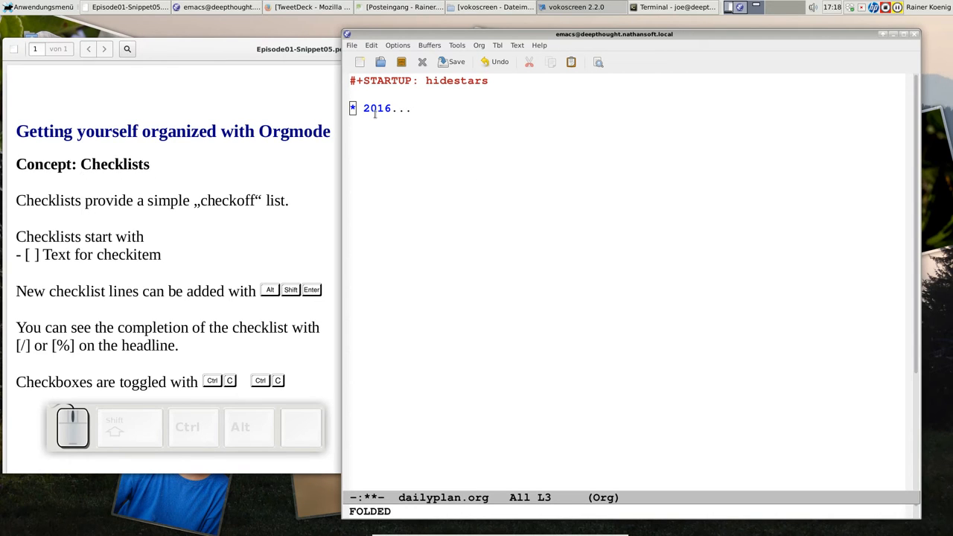
{"action": "mouse_move", "coordinate": [530, 185]}
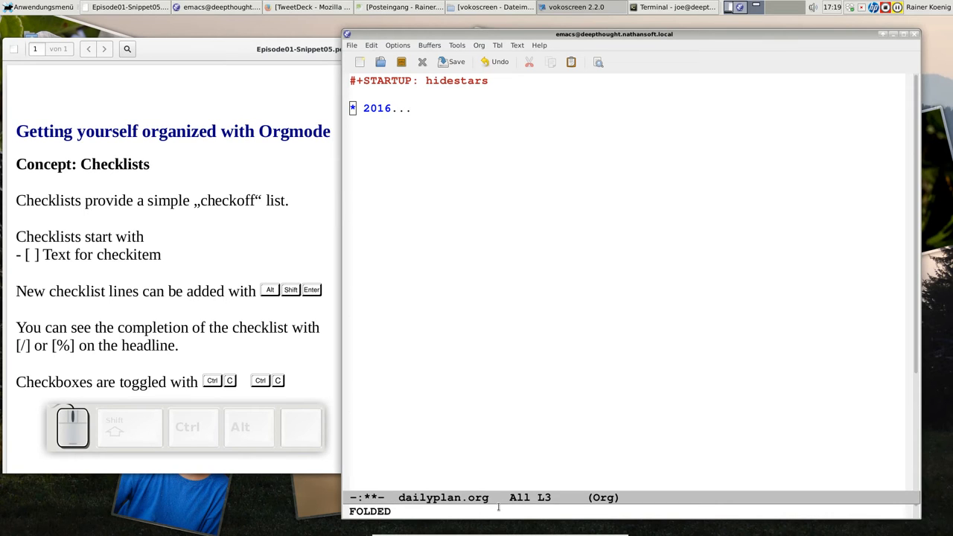
{"action": "mouse_move", "coordinate": [324, 81]}
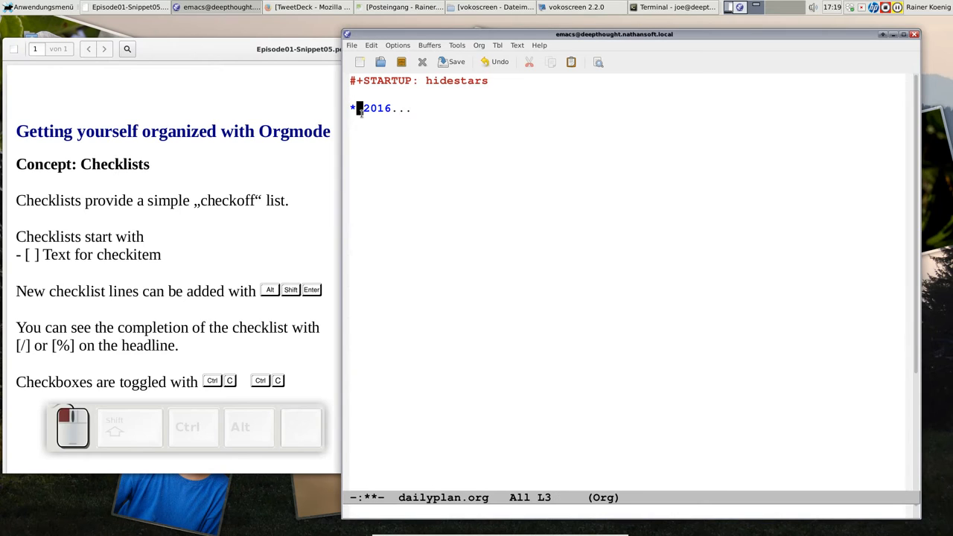
Step: Expand the 2016 headline and move to the Friday entry to unfold its [4/4] checklist
{"action": "key", "text": "Tab"}
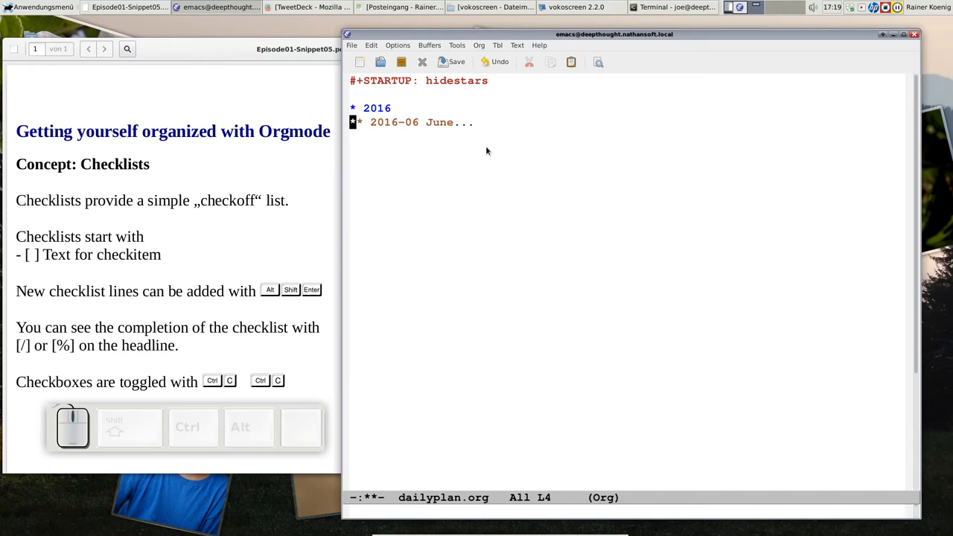
{"action": "mouse_move", "coordinate": [335, 122]}
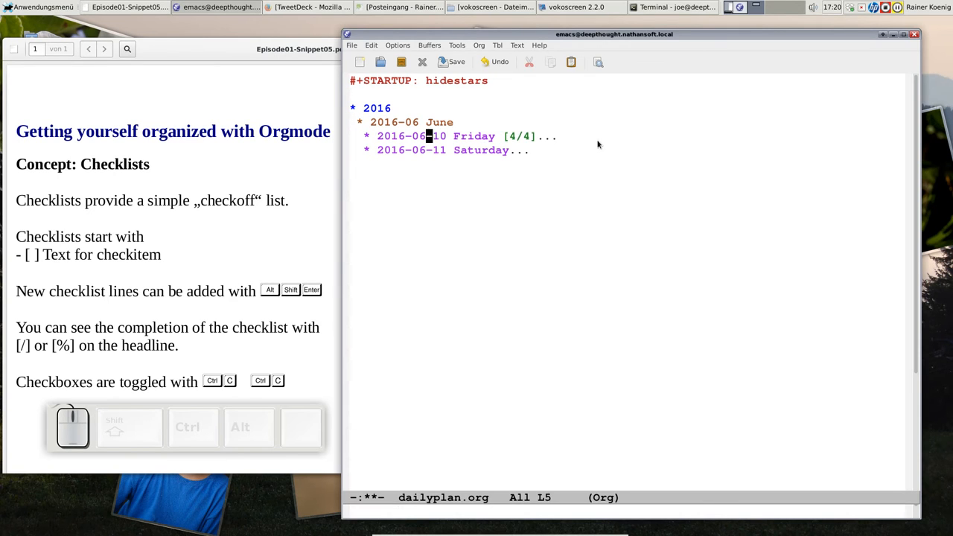
{"action": "left_click", "coordinate": [450, 149]}
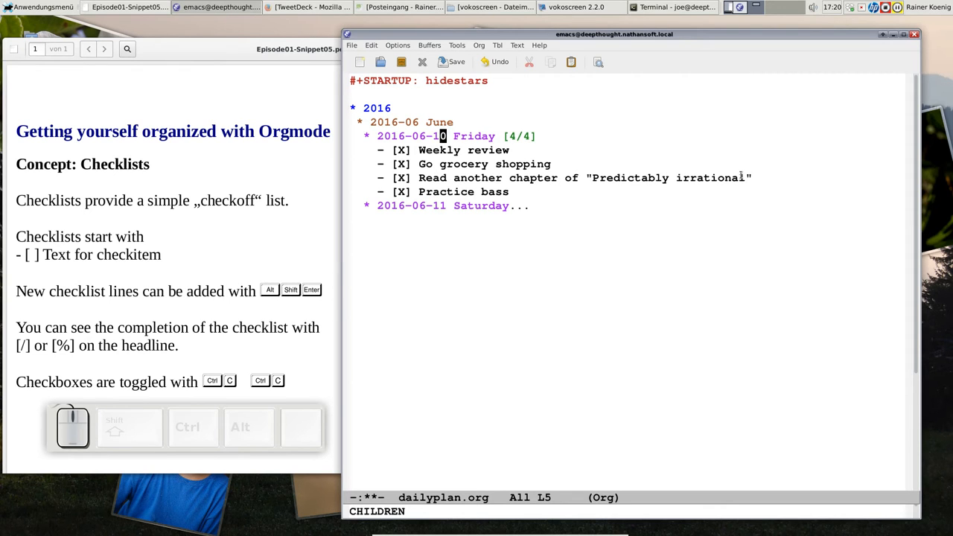
{"action": "mouse_move", "coordinate": [558, 197]}
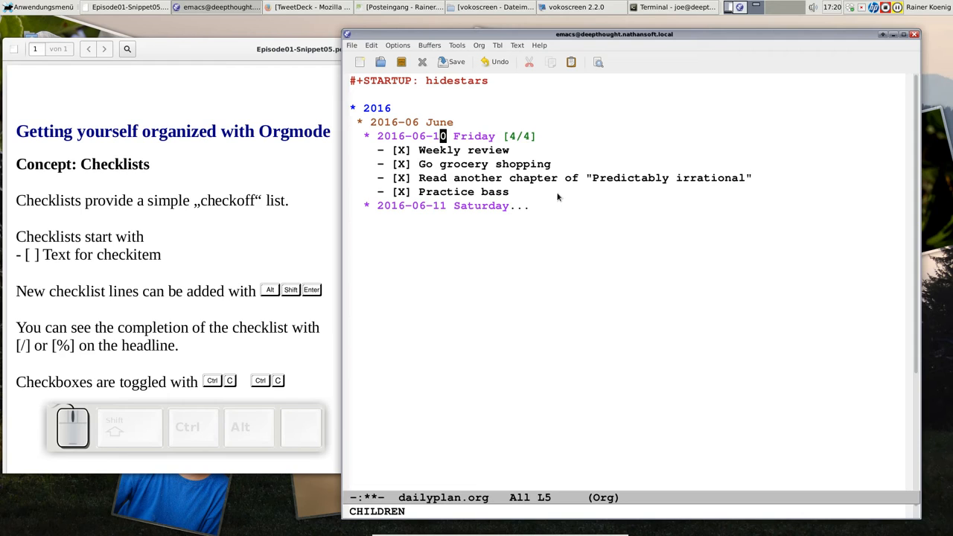
{"action": "mouse_move", "coordinate": [554, 197]}
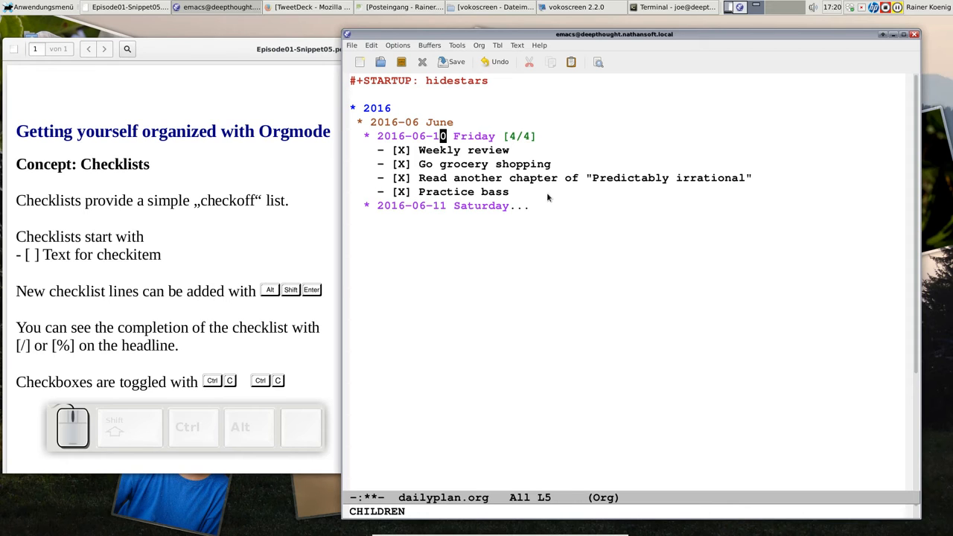
{"action": "mouse_move", "coordinate": [491, 211]}
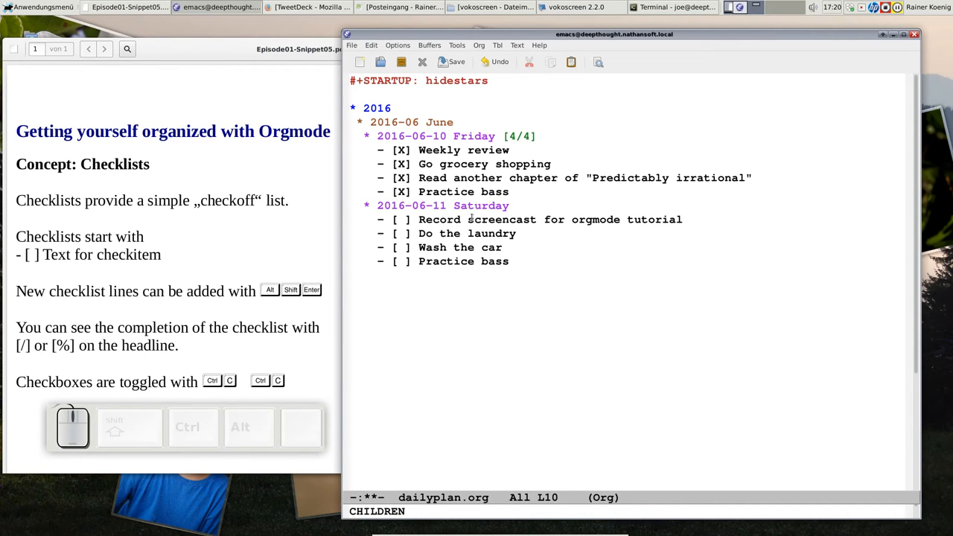
Step: Place the cursor at the end of the Practice bass item to insert a new checkbox below it
{"action": "left_click", "coordinate": [512, 262]}
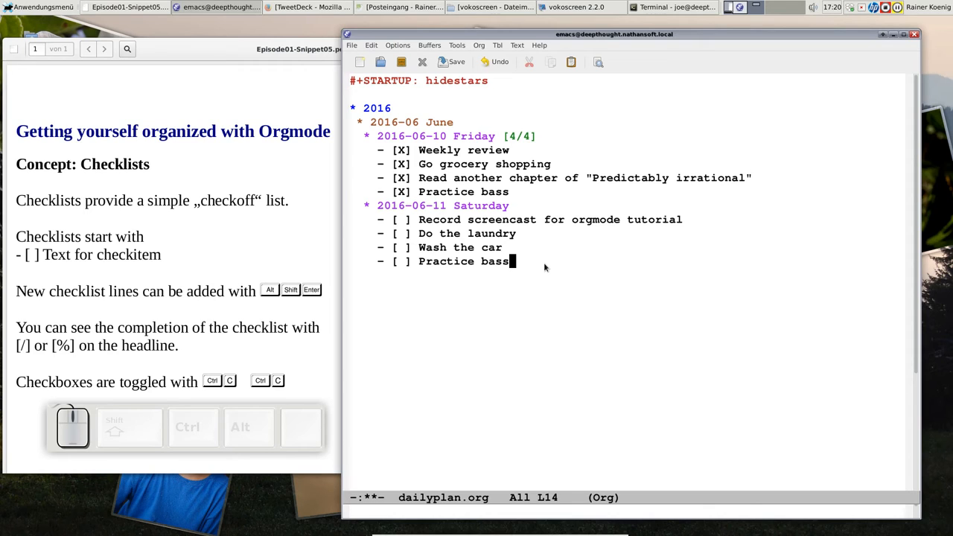
{"action": "mouse_move", "coordinate": [515, 216]}
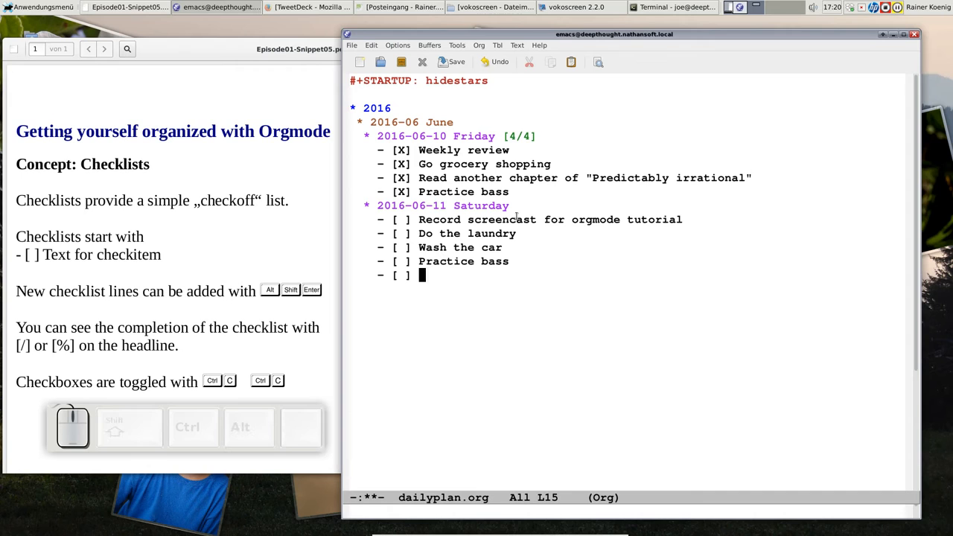
{"action": "mouse_move", "coordinate": [429, 277]}
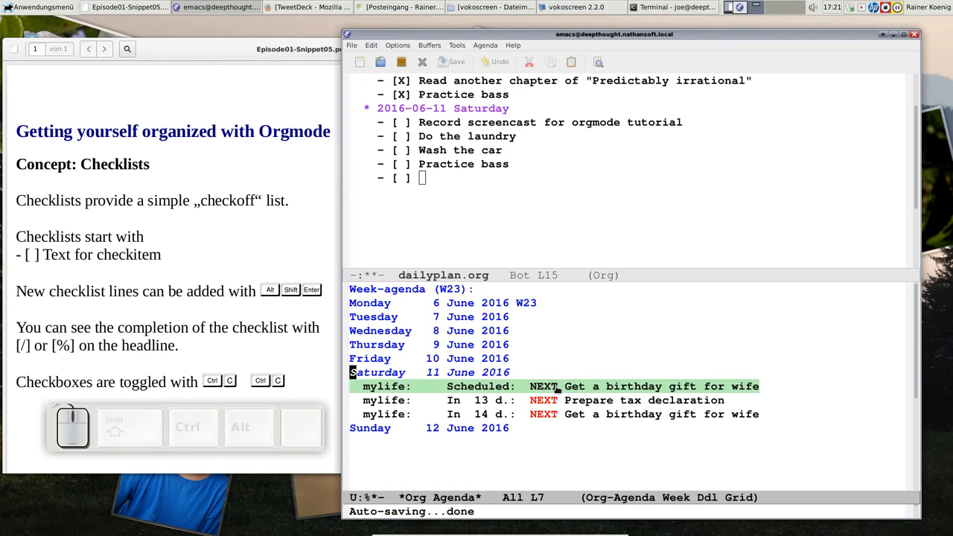
Step: Enter 'Get birthday present' as the fifth Saturday checklist item
{"action": "type", "text": "G"}
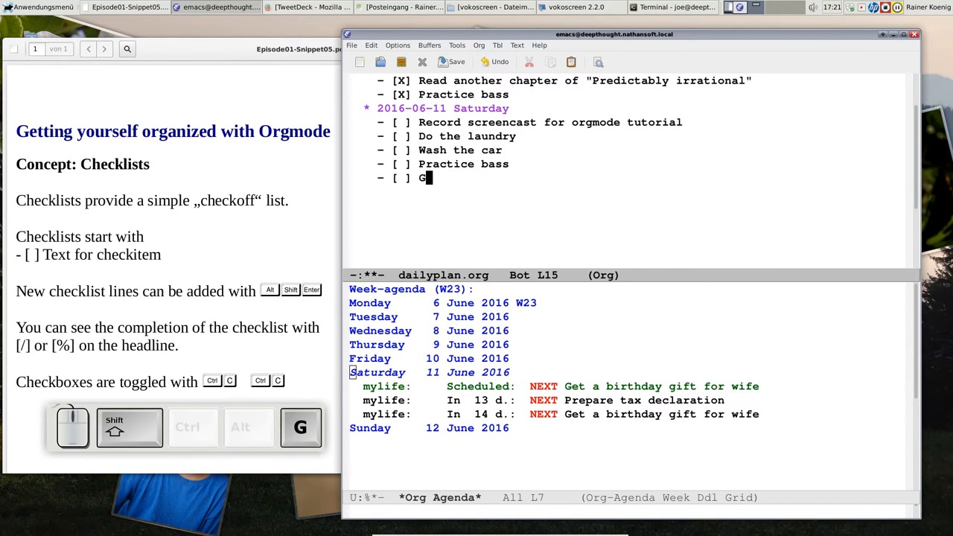
{"action": "type", "text": "et birthd"}
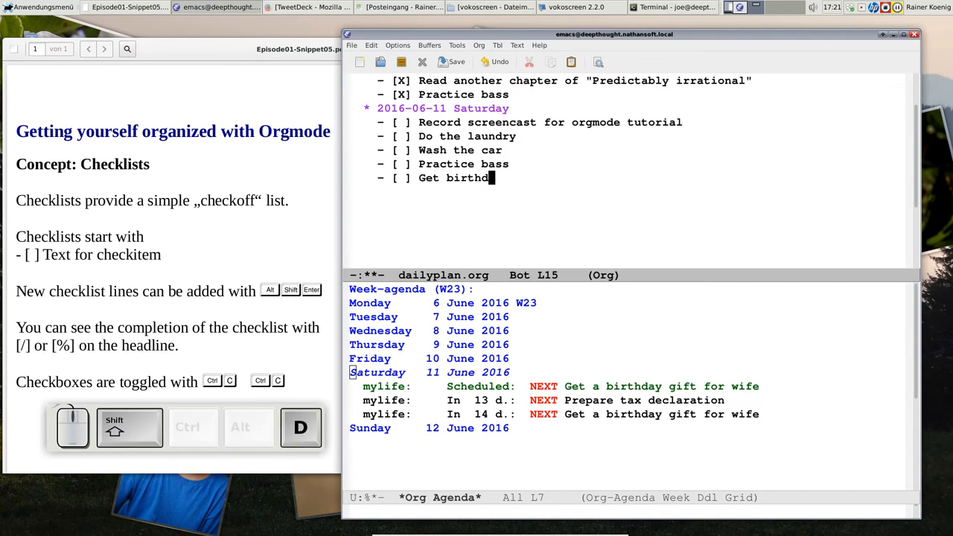
{"action": "type", "text": "ay present"}
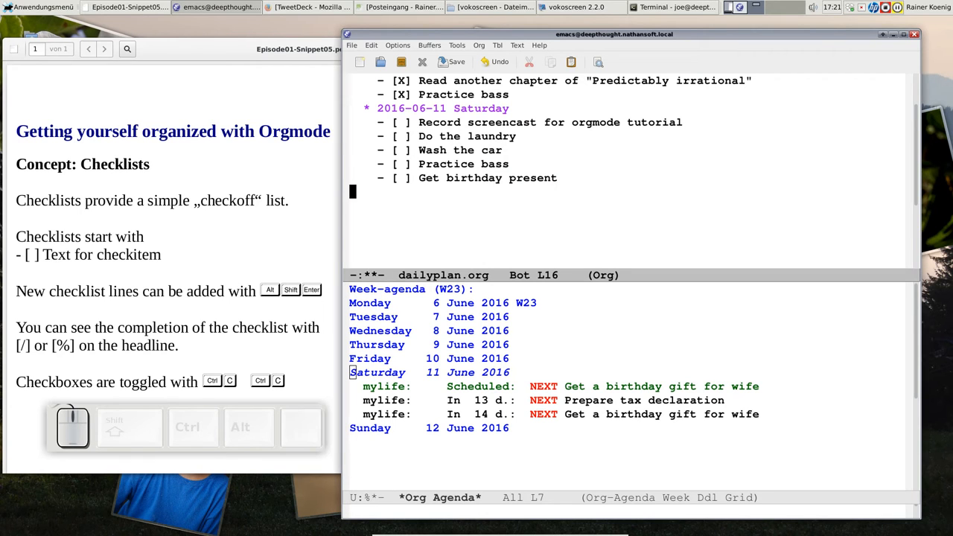
{"action": "mouse_move", "coordinate": [759, 331]}
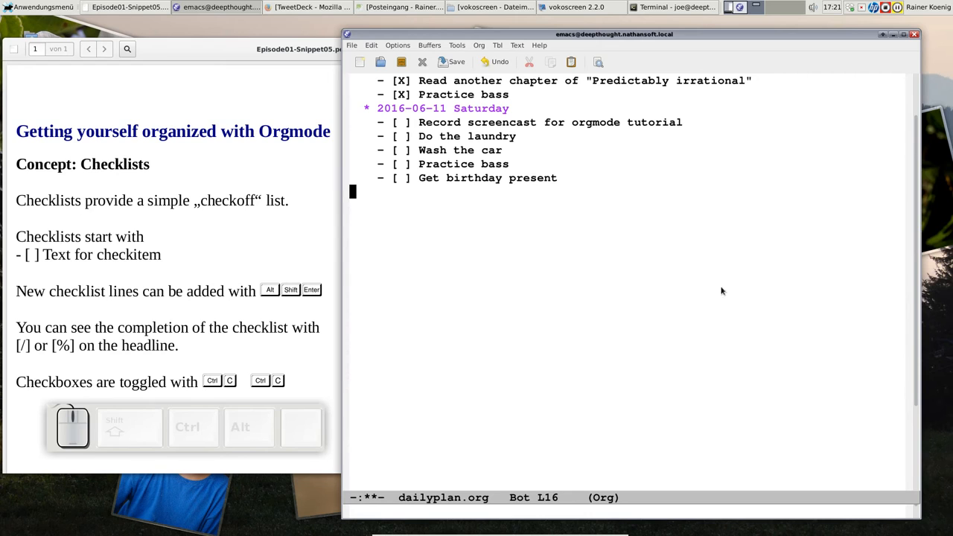
{"action": "mouse_move", "coordinate": [581, 173]}
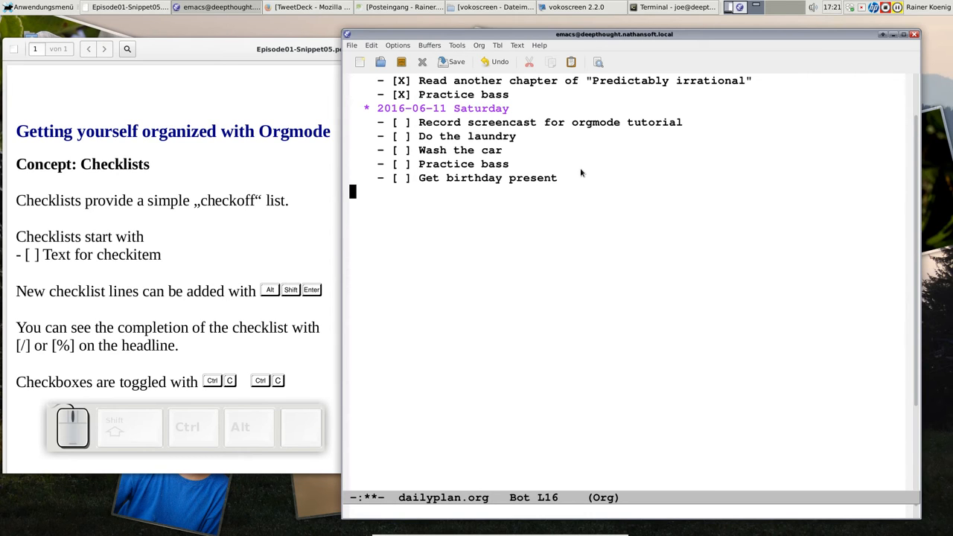
{"action": "mouse_move", "coordinate": [453, 149]}
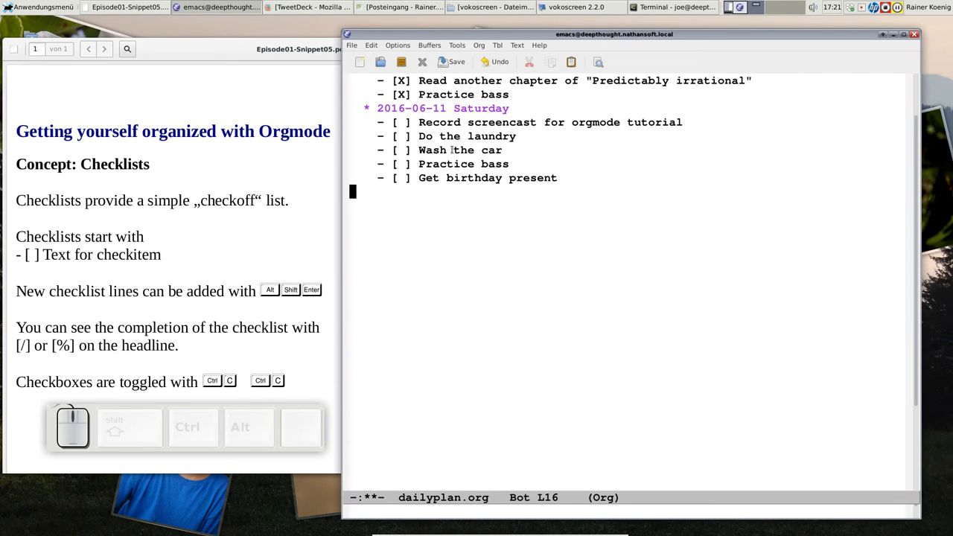
{"action": "mouse_move", "coordinate": [509, 171]}
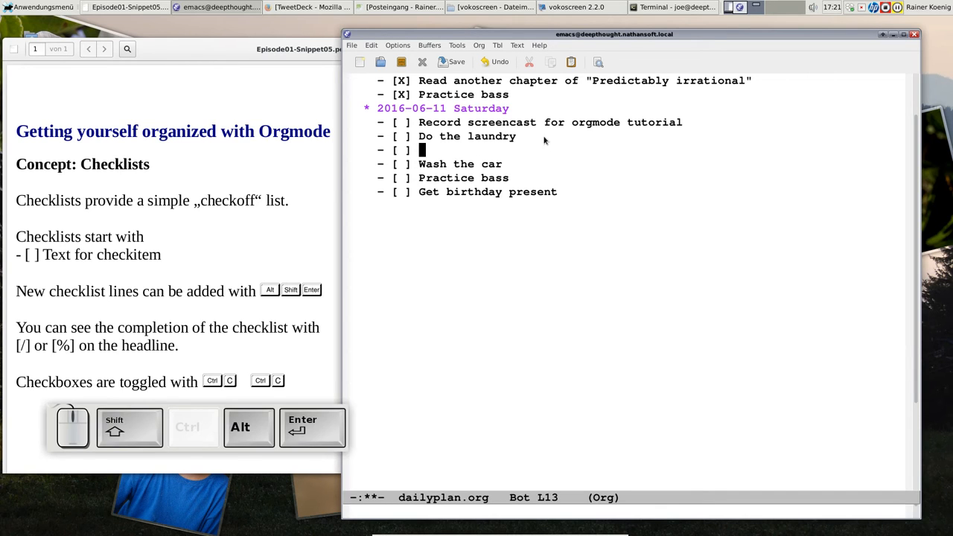
Step: Enter 'Vacuum the house' as the new item after Do the laundry
{"action": "type", "text": "Vac"}
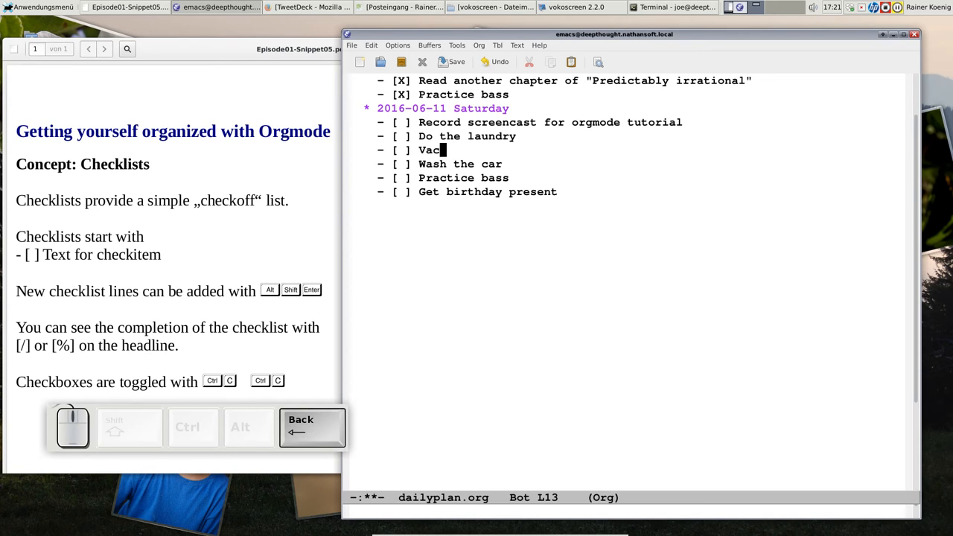
{"action": "type", "text": "uum the"}
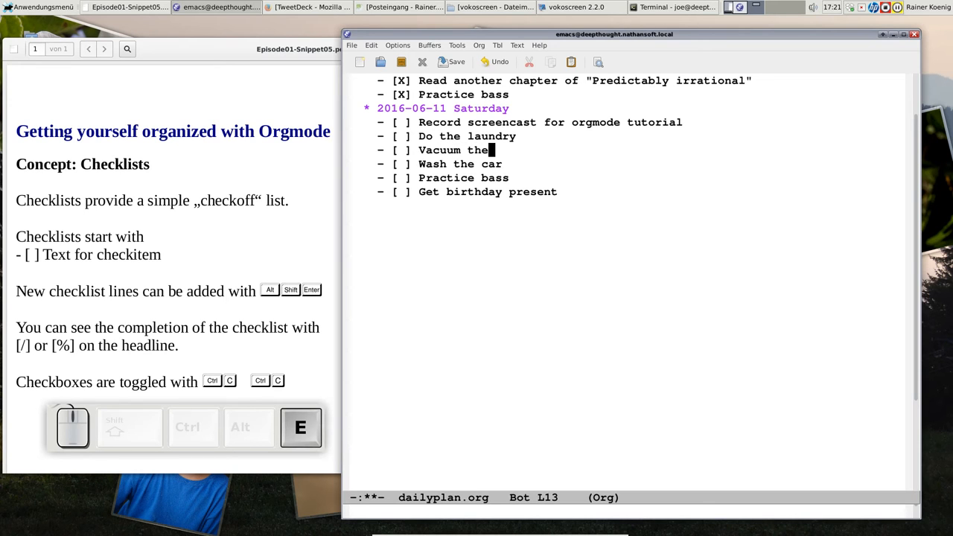
{"action": "type", "text": "house"}
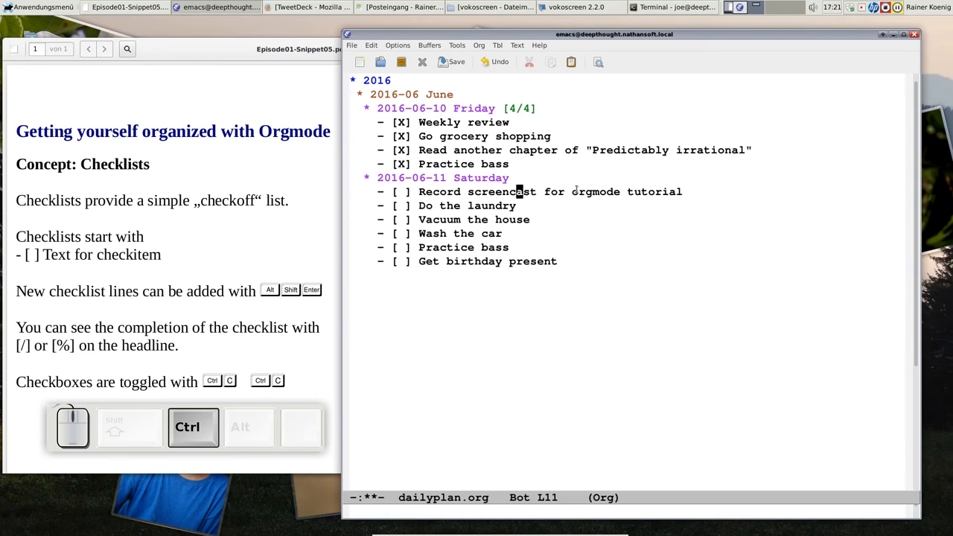
Step: Check off Record screencast with C-c C-c and add a [/] progress cookie to the Saturday headline
{"action": "key", "text": "ctrl+c"}
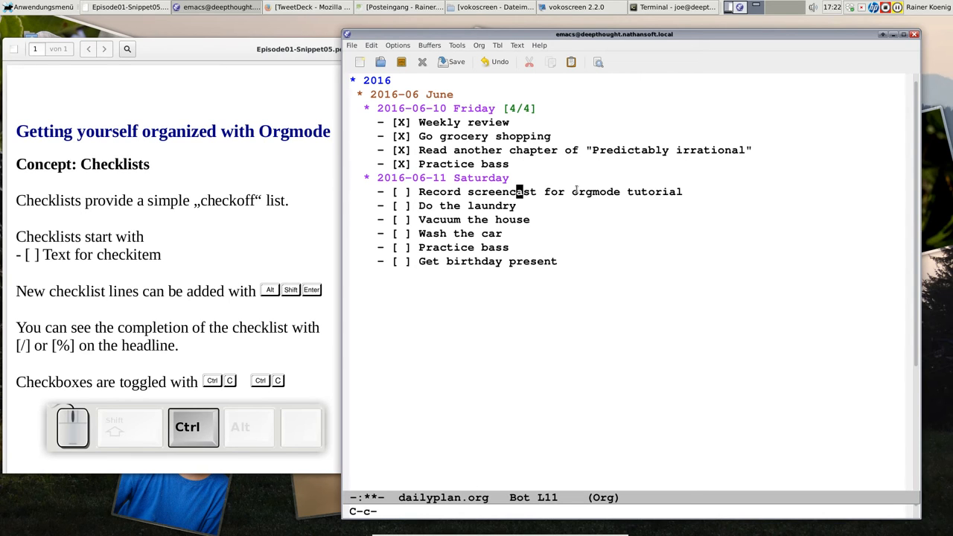
{"action": "key", "text": "C-c C-c"}
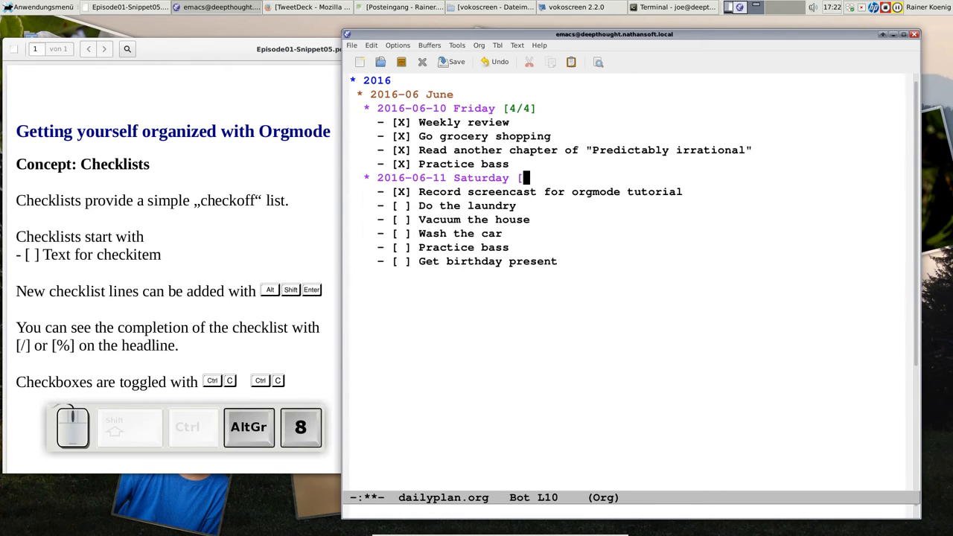
{"action": "type", "text": "[/]"}
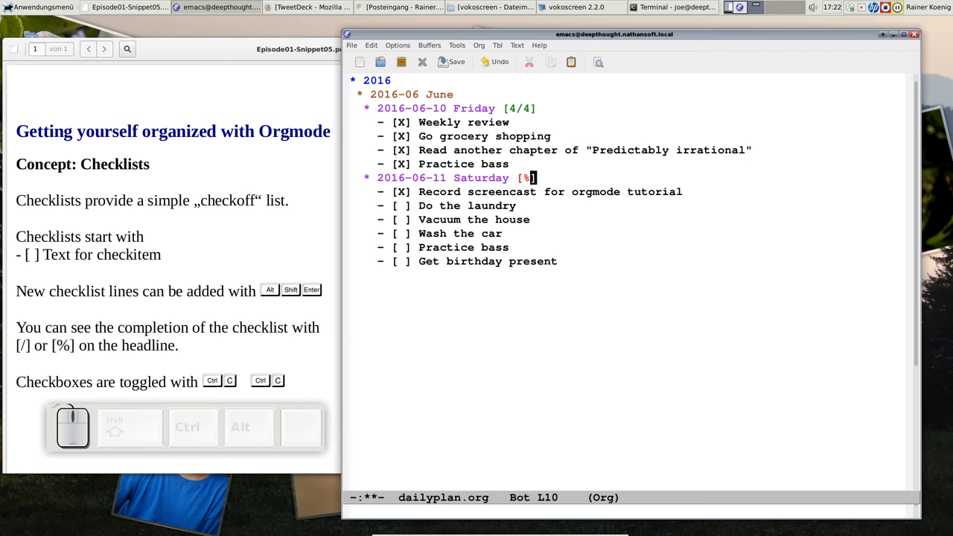
Step: Refresh the Saturday counter to [5/6], checking items down to Wash the car
{"action": "key", "text": "ctrl"}
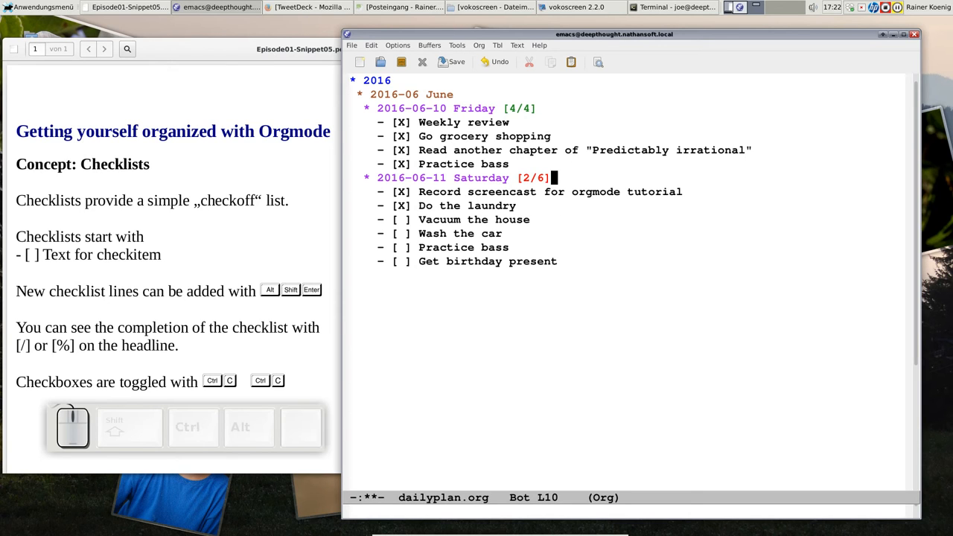
{"action": "mouse_move", "coordinate": [462, 232]}
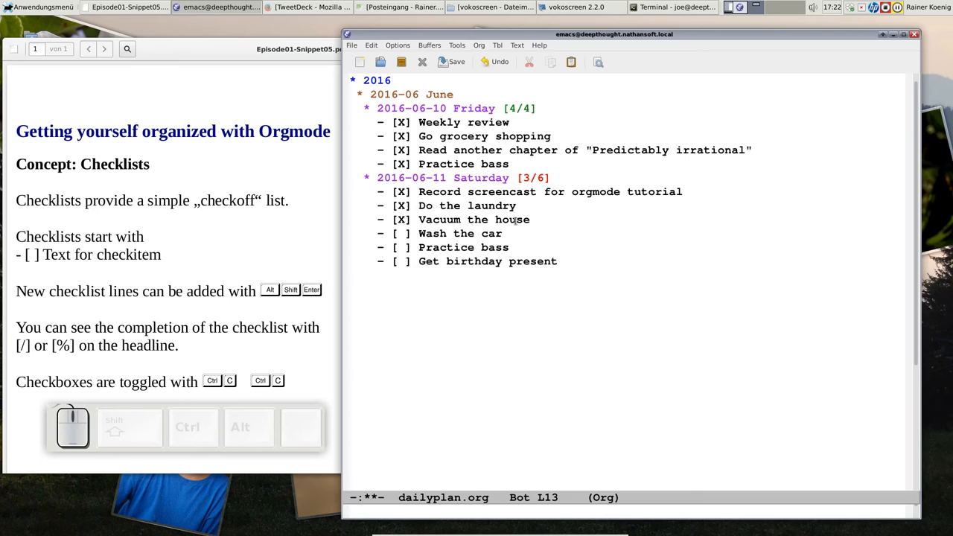
{"action": "key", "text": "ctrl+c"}
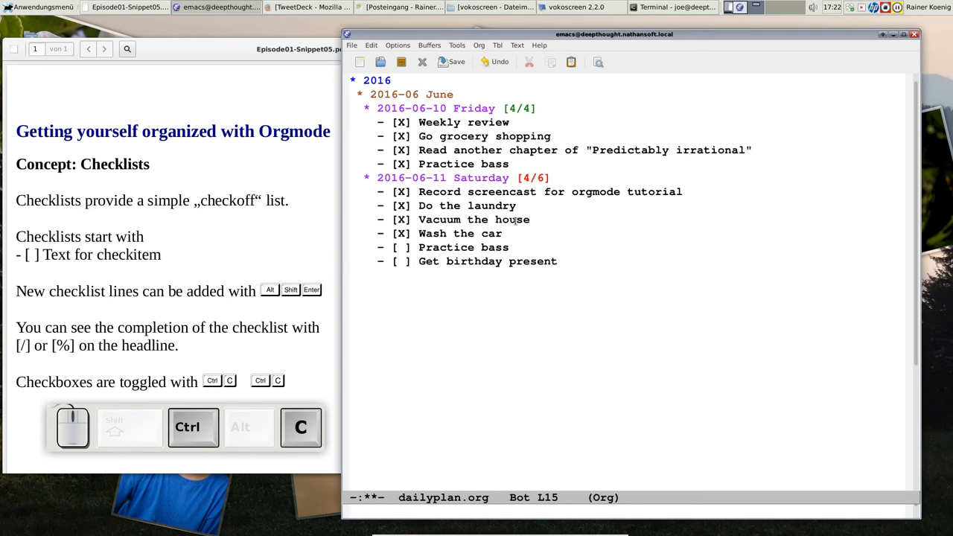
{"action": "key", "text": "ctrl+c"}
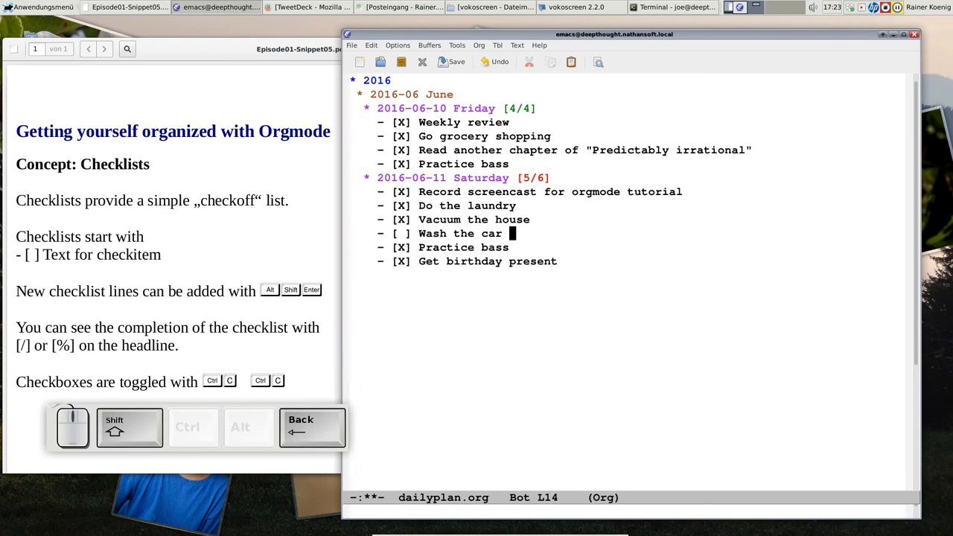
Step: Annotate the unchecked Wash the car item with '-> it was raining'
{"action": "type", "text": "-> it w"}
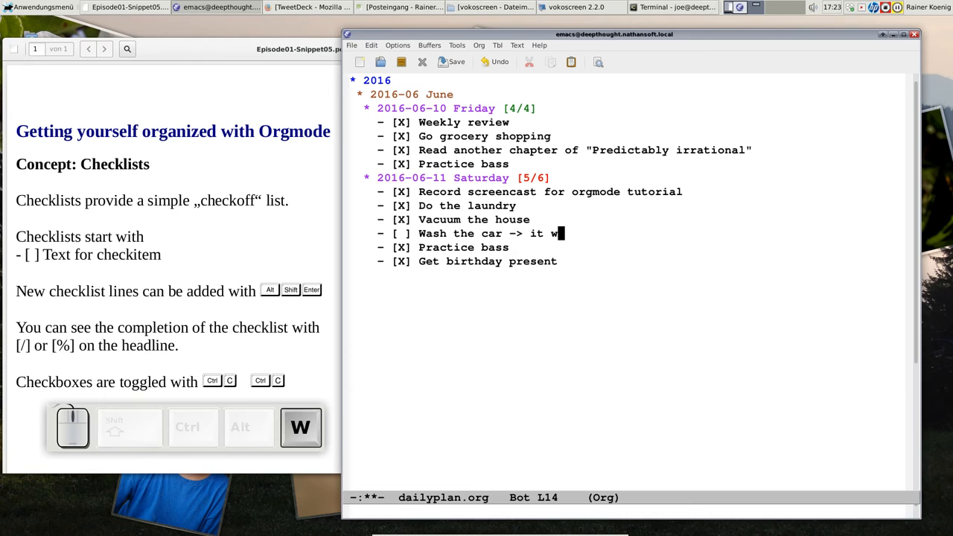
{"action": "type", "text": "as raining"}
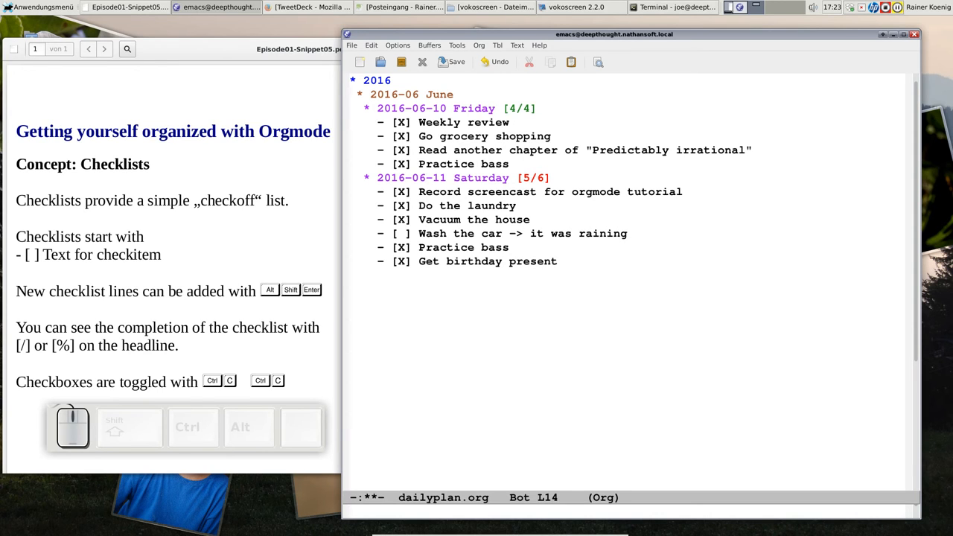
{"action": "mouse_move", "coordinate": [290, 215]}
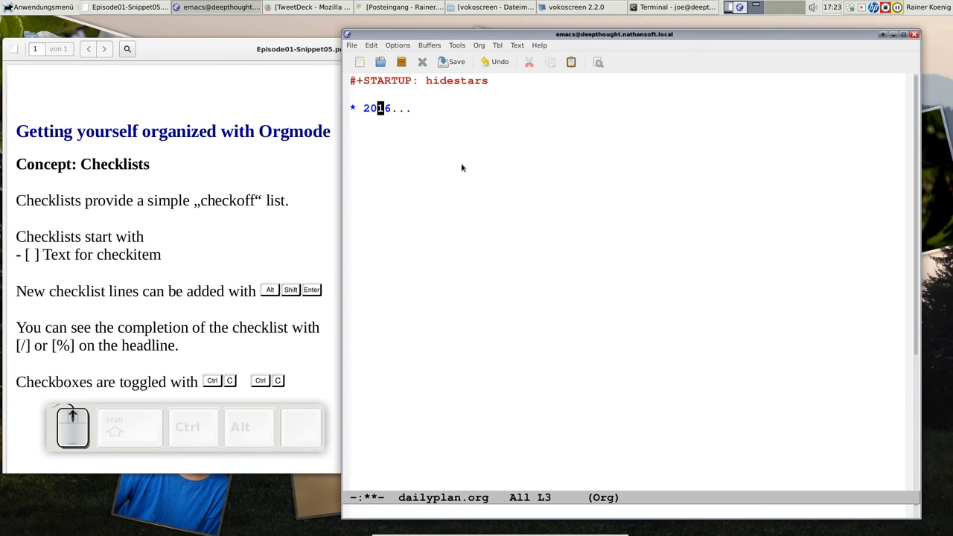
Step: Cycle the 2016 and June headlines so the Friday [4/4] and Saturday [5/6] entries show collapsed
{"action": "key", "text": "Tab"}
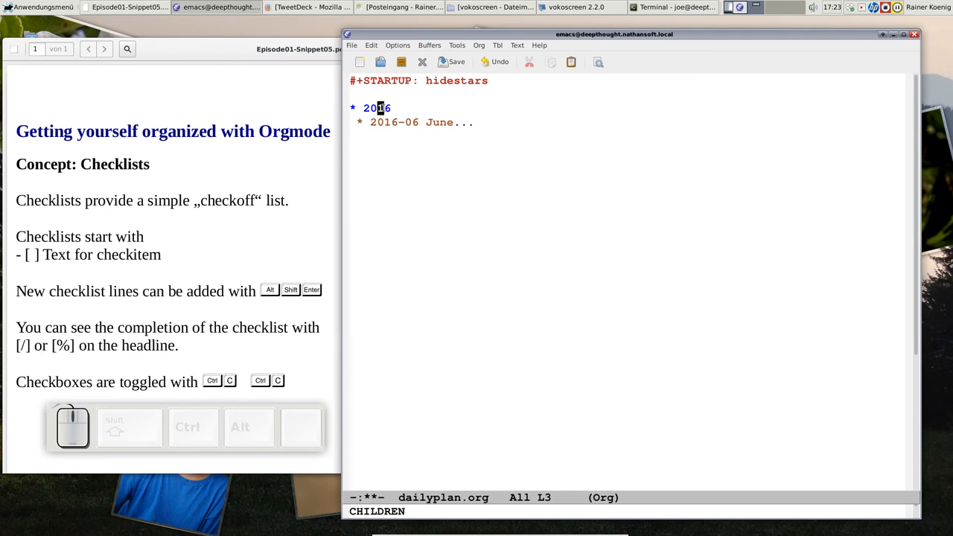
{"action": "key", "text": "TAB"}
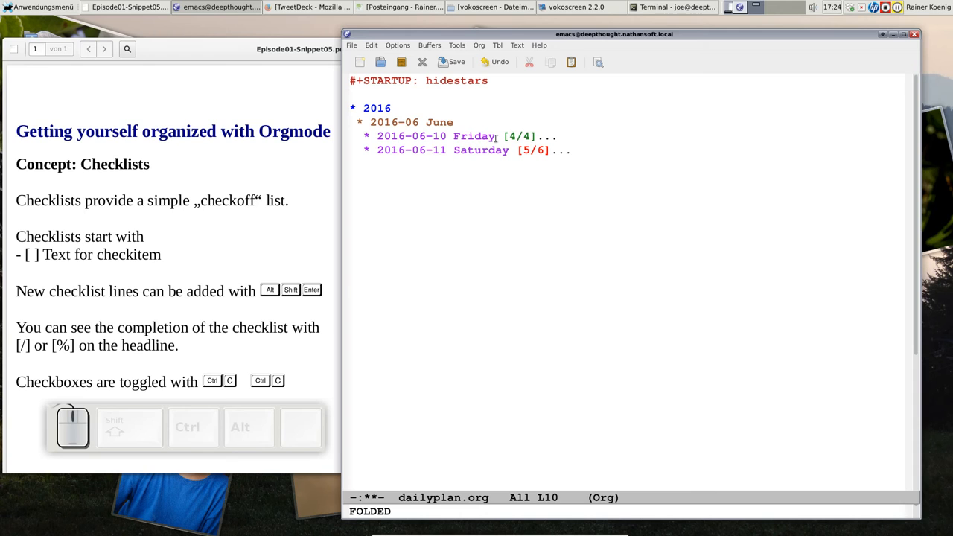
{"action": "mouse_move", "coordinate": [444, 164]}
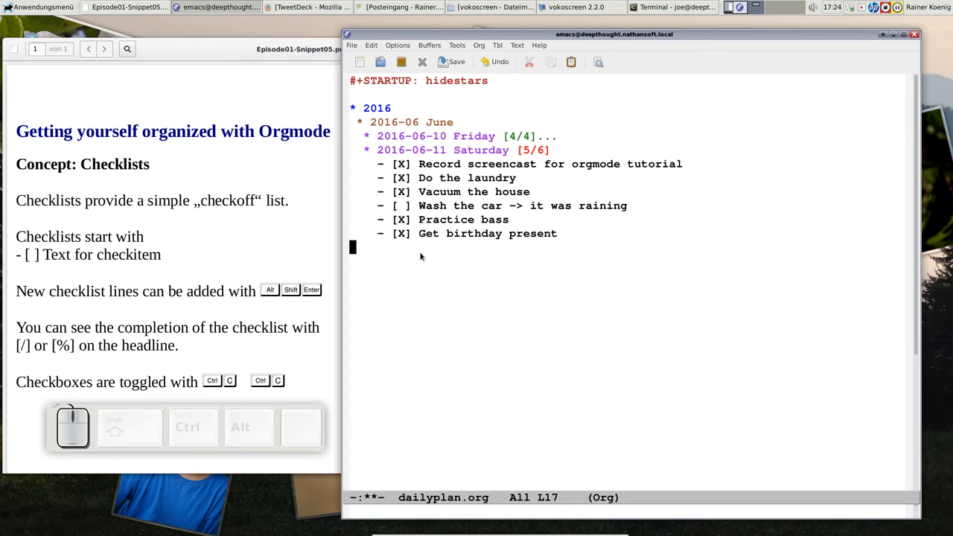
Step: Fold Saturday's [5/6] checklist back up under June
{"action": "key", "text": "Tab"}
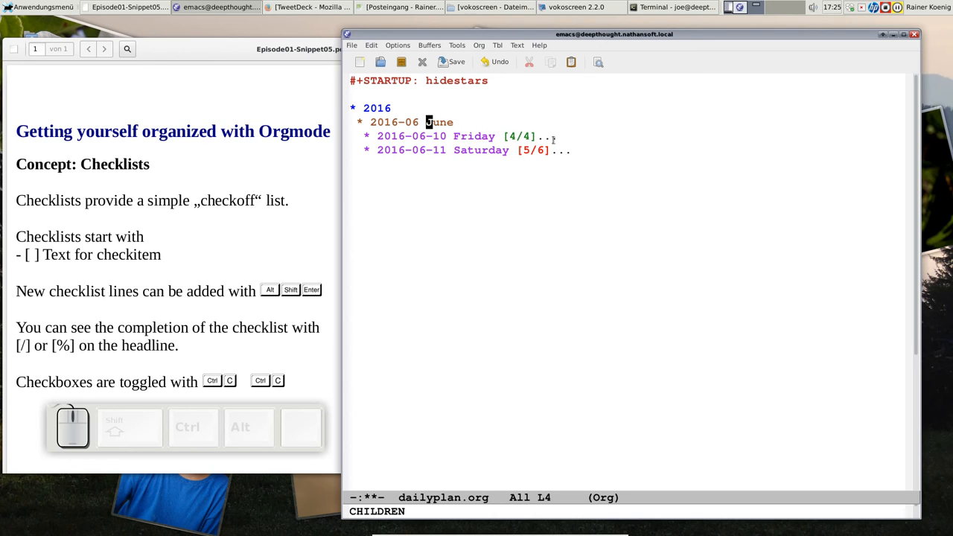
{"action": "mouse_move", "coordinate": [569, 167]}
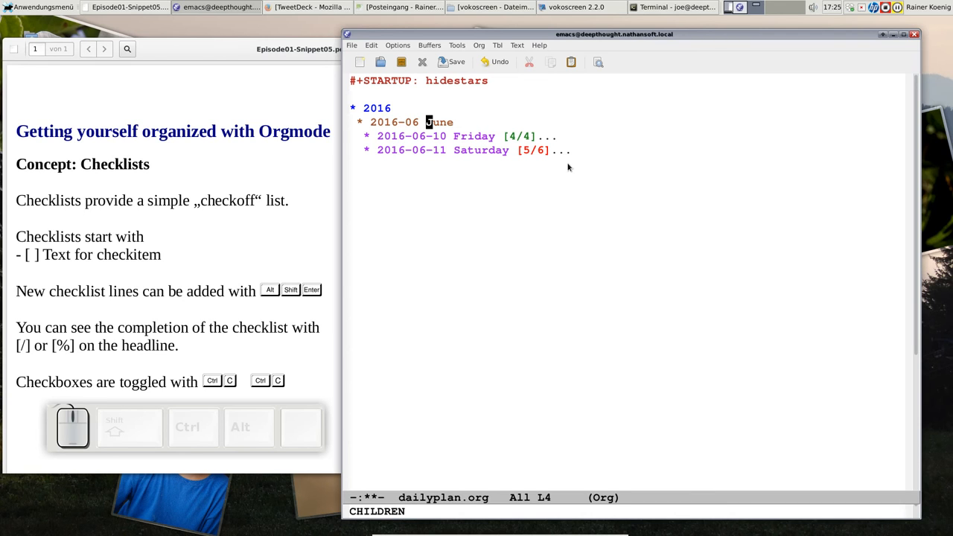
{"action": "mouse_move", "coordinate": [527, 156]}
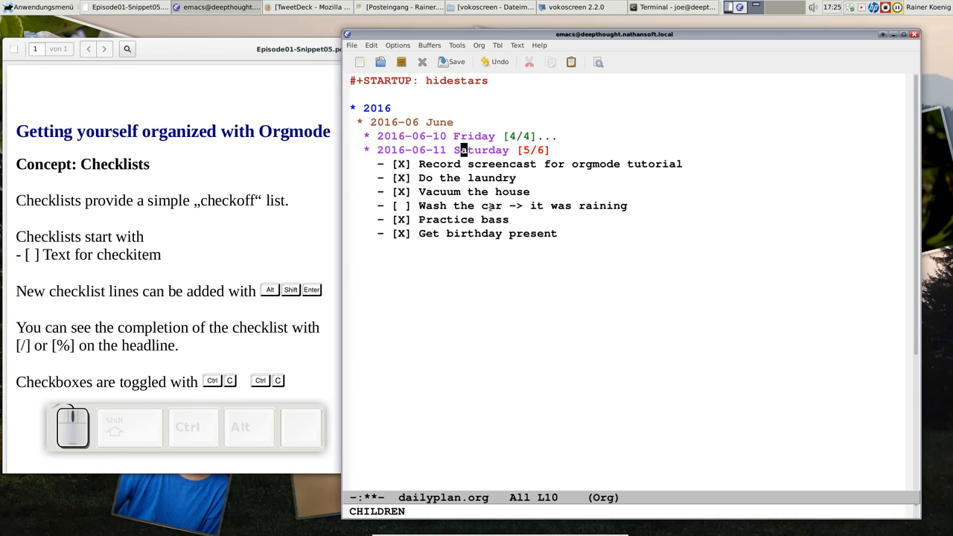
{"action": "mouse_move", "coordinate": [446, 310]}
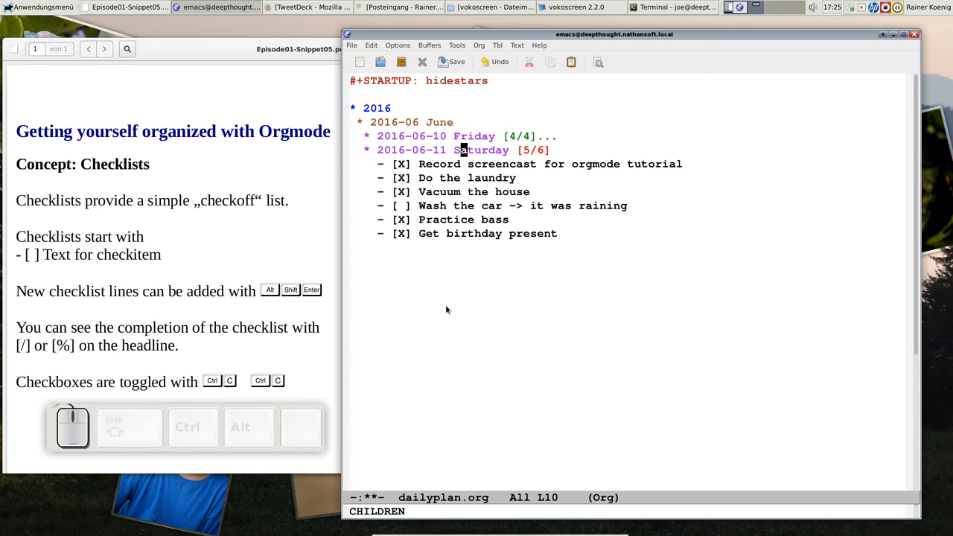
{"action": "mouse_move", "coordinate": [498, 283]}
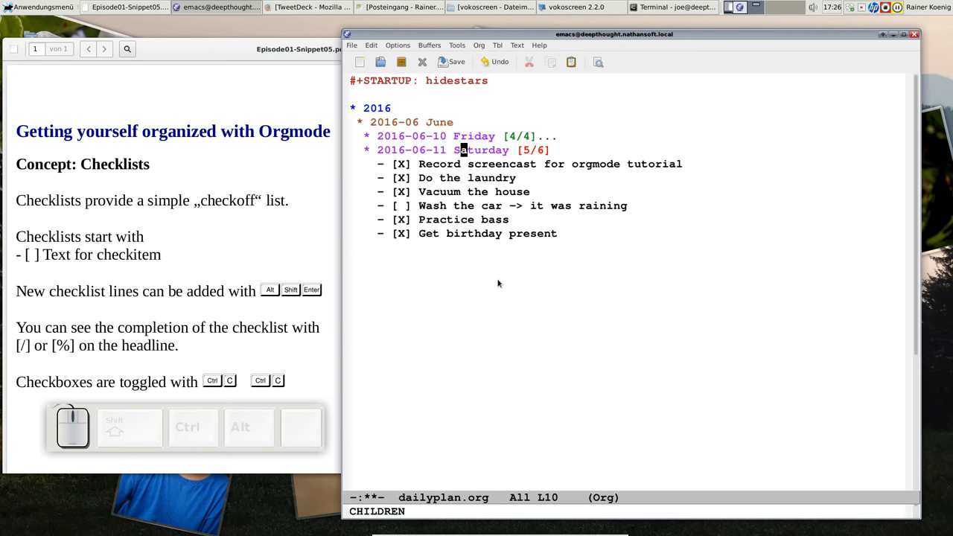
{"action": "mouse_move", "coordinate": [468, 134]}
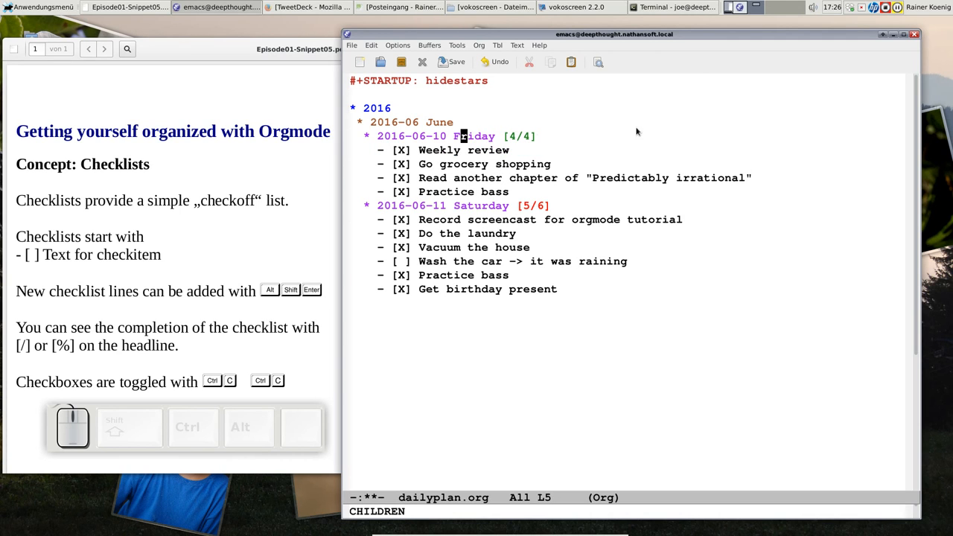
{"action": "mouse_move", "coordinate": [384, 104]}
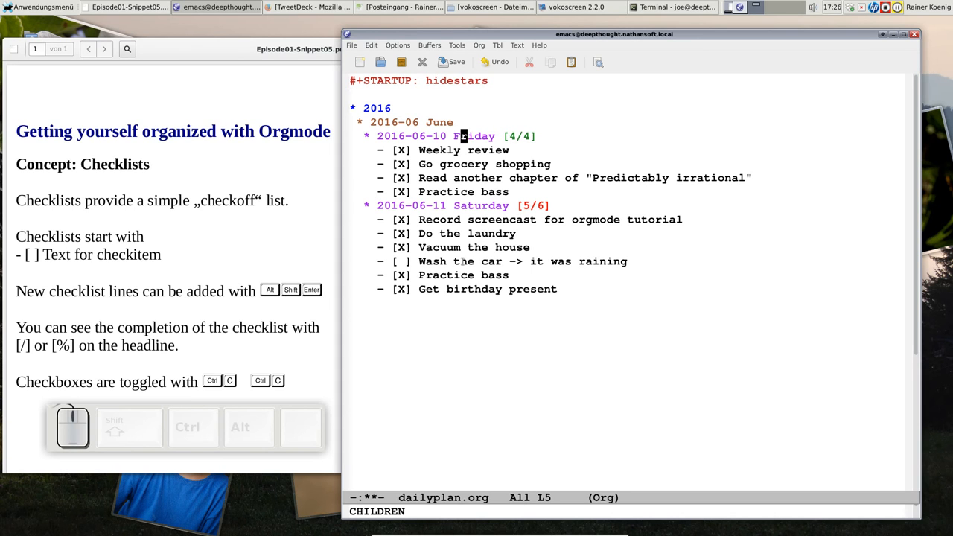
{"action": "mouse_move", "coordinate": [465, 301]}
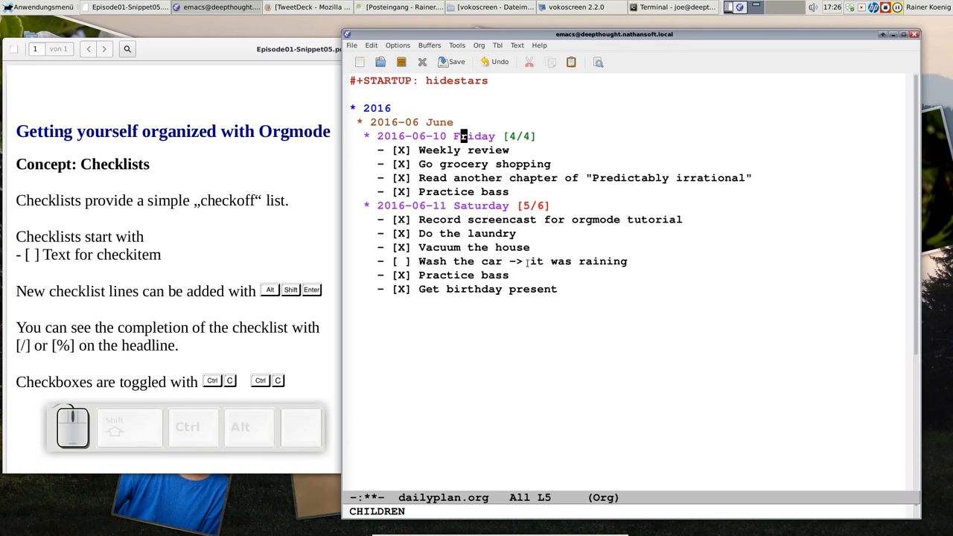
{"action": "mouse_move", "coordinate": [593, 246]}
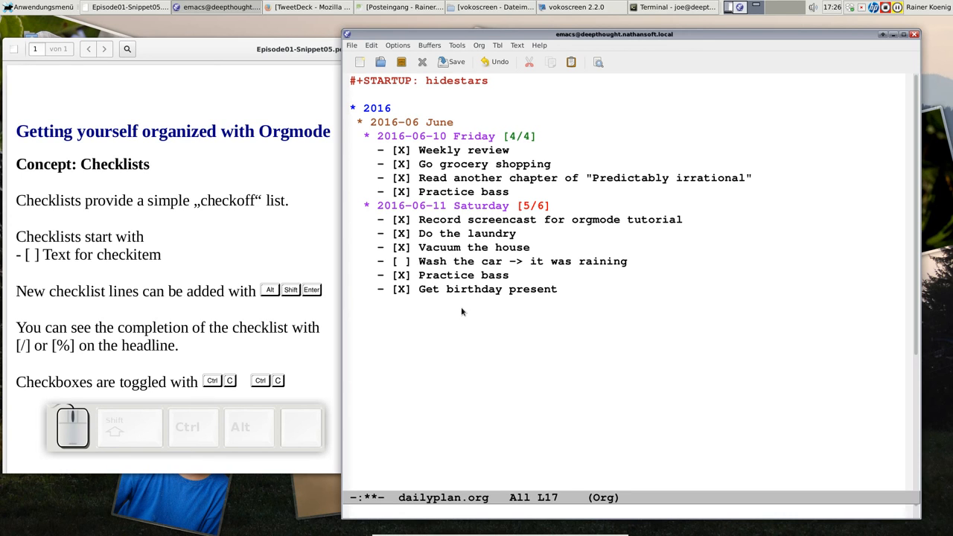
{"action": "mouse_move", "coordinate": [426, 253]}
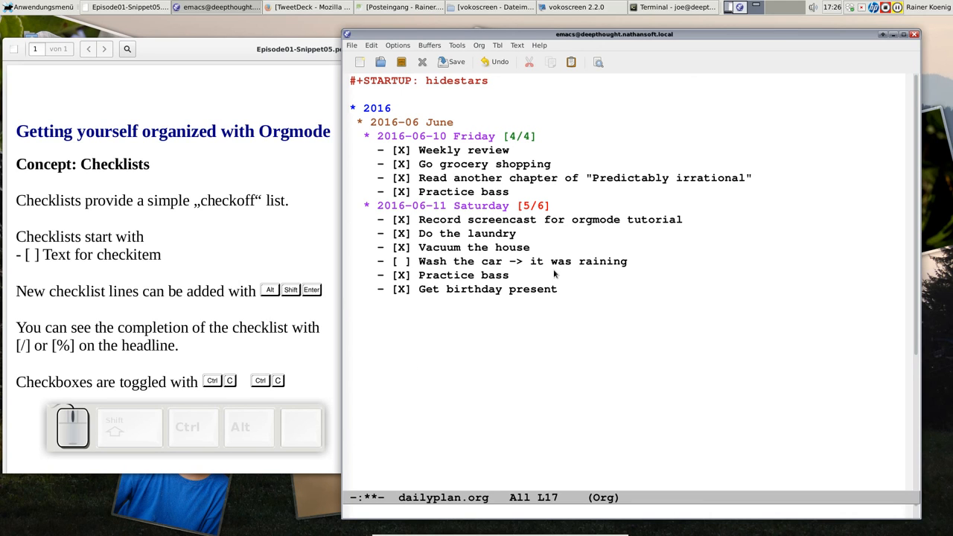
Step: Cycle folding from the Saturday headline so Friday stays collapsed and Saturday's six items are expanded
{"action": "left_click", "coordinate": [477, 205]}
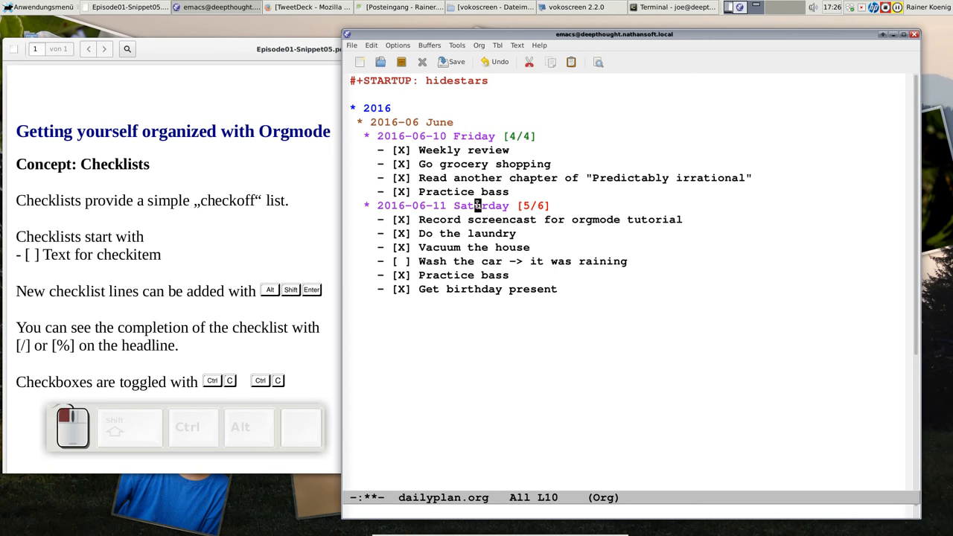
{"action": "key", "text": "Tab"}
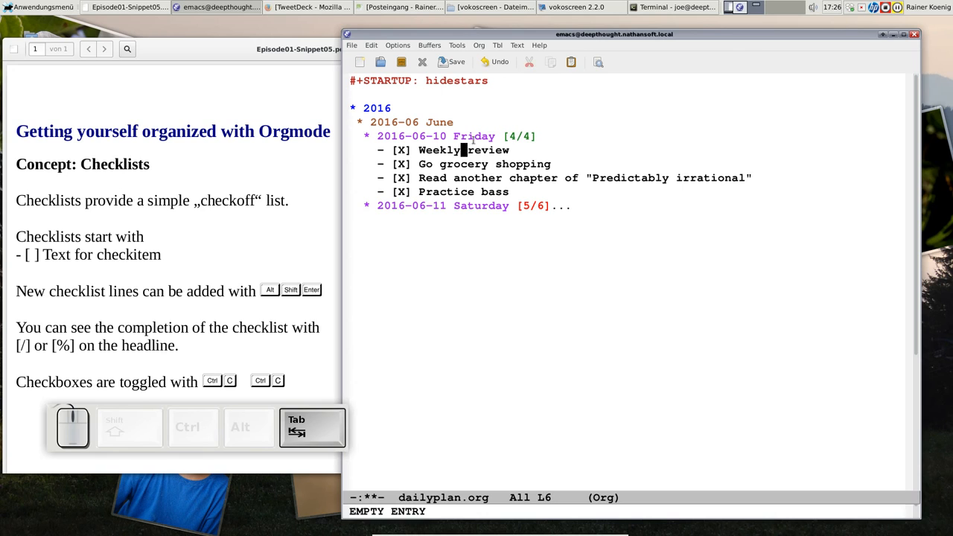
{"action": "key", "text": "Tab"}
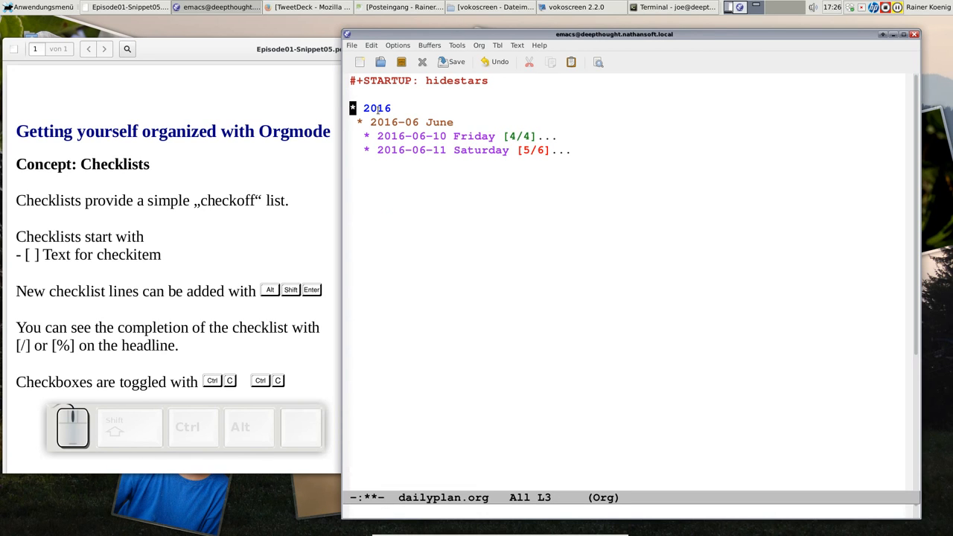
{"action": "key", "text": "TAB"}
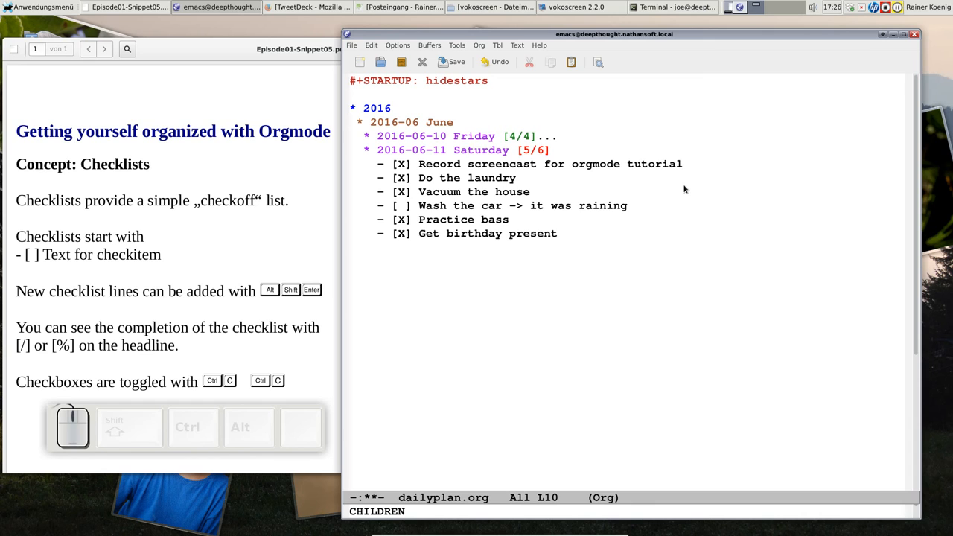
{"action": "mouse_move", "coordinate": [409, 250]}
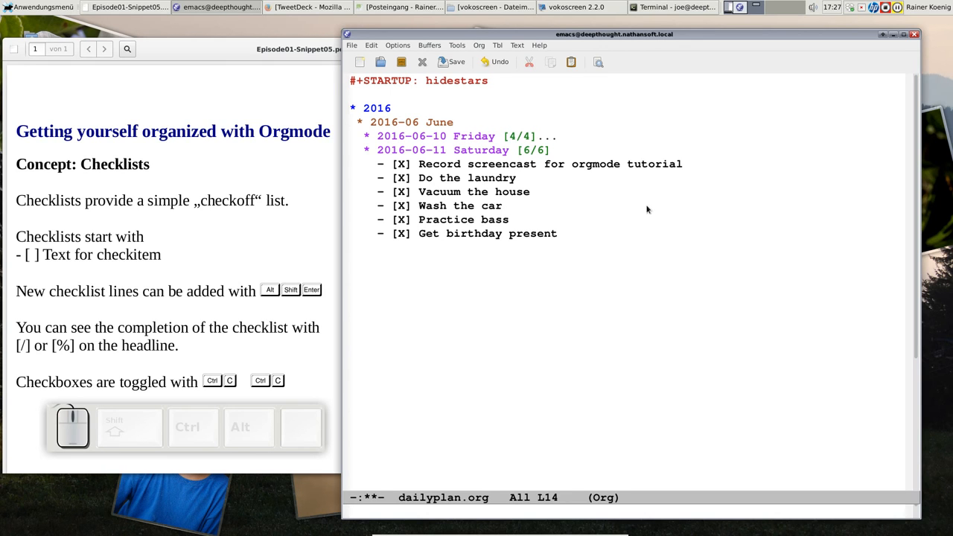
{"action": "key", "text": "Return"}
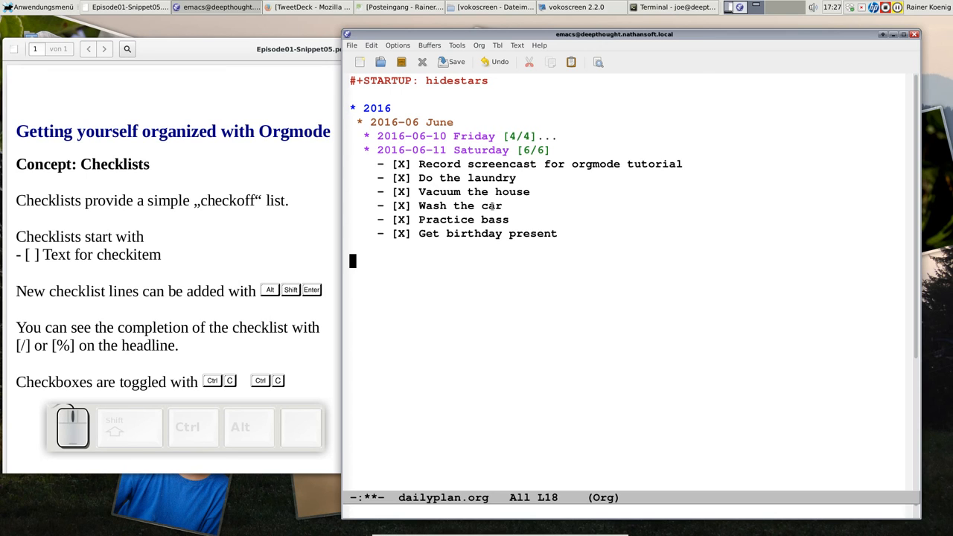
{"action": "key", "text": "up"}
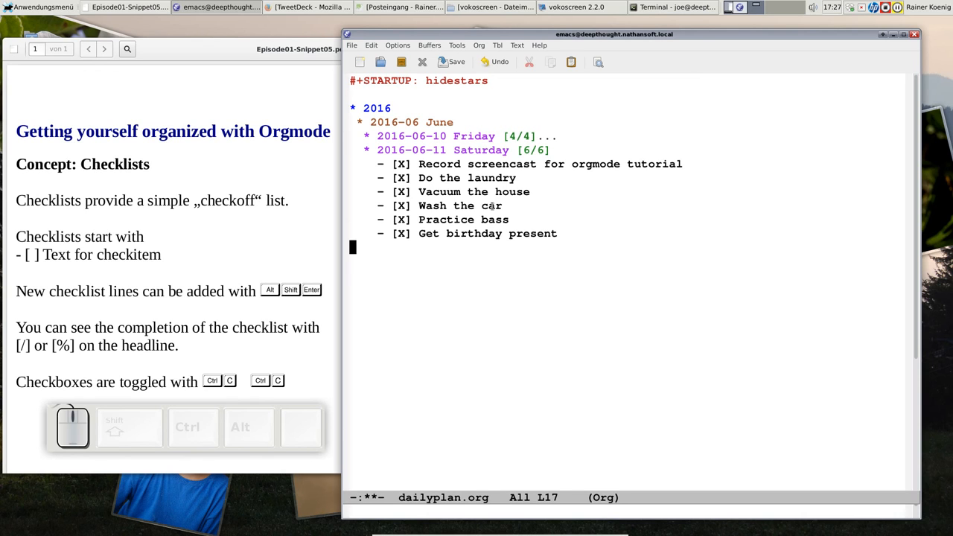
{"action": "mouse_move", "coordinate": [456, 228]}
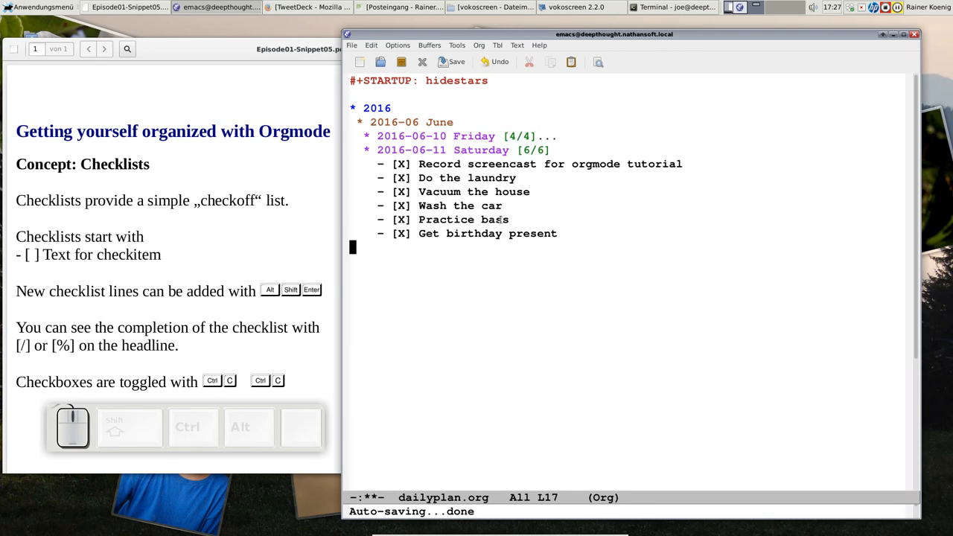
{"action": "mouse_move", "coordinate": [512, 226]}
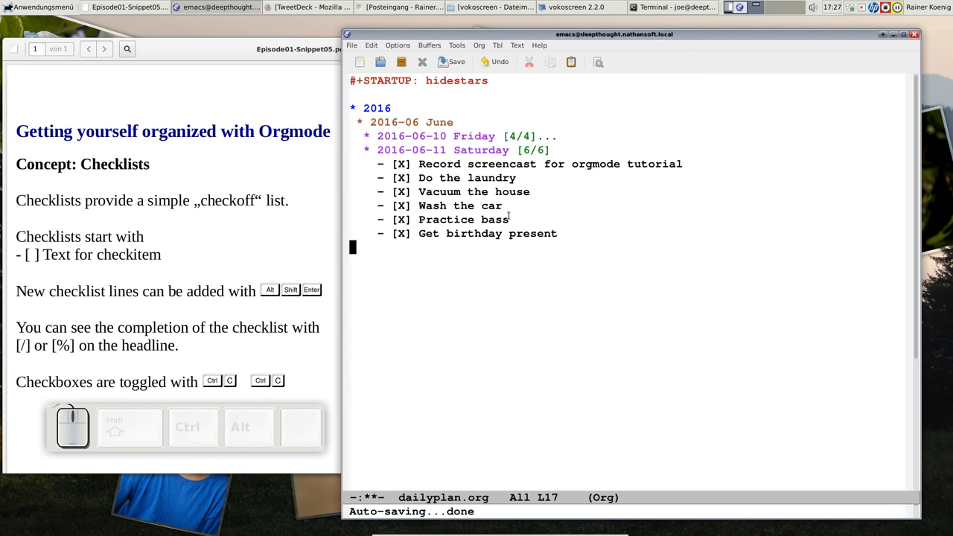
{"action": "mouse_move", "coordinate": [712, 224]}
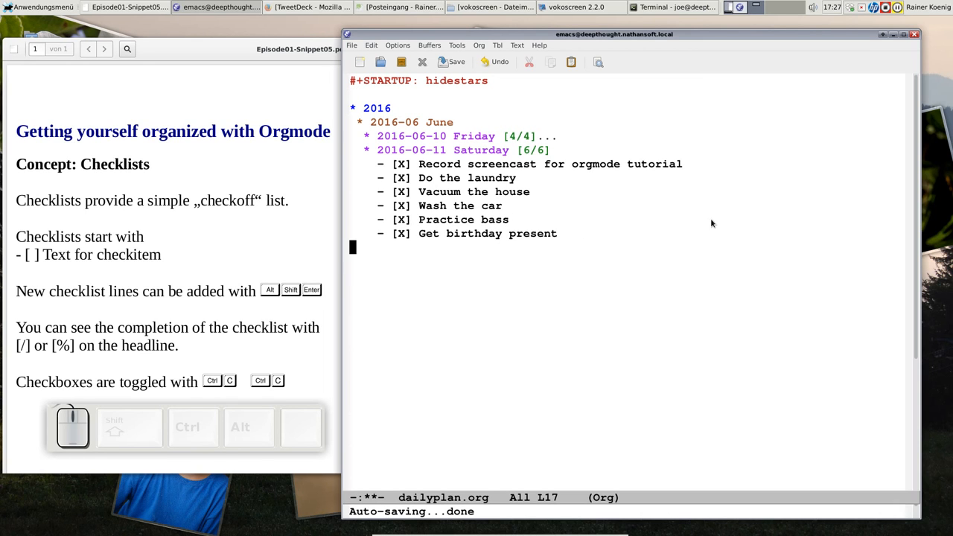
{"action": "mouse_move", "coordinate": [543, 249]}
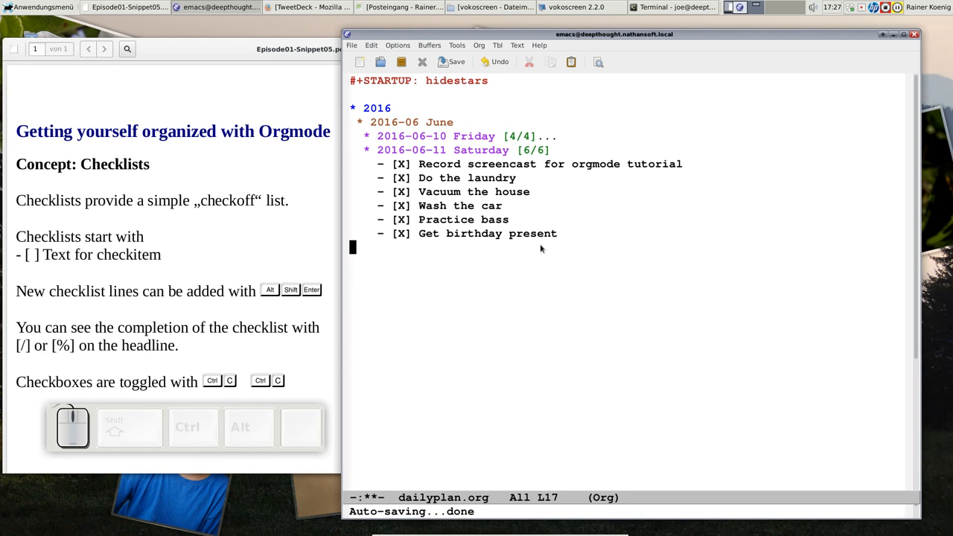
{"action": "mouse_move", "coordinate": [721, 362]}
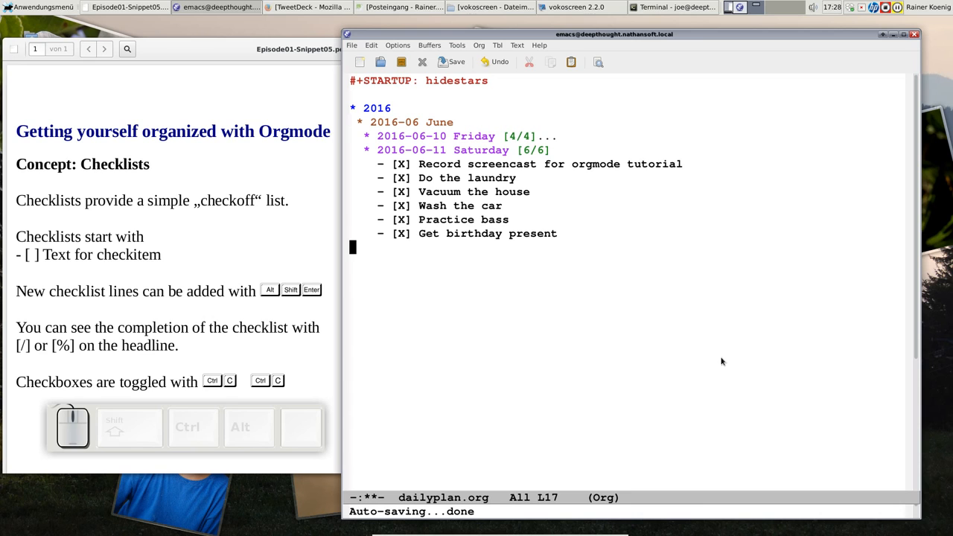